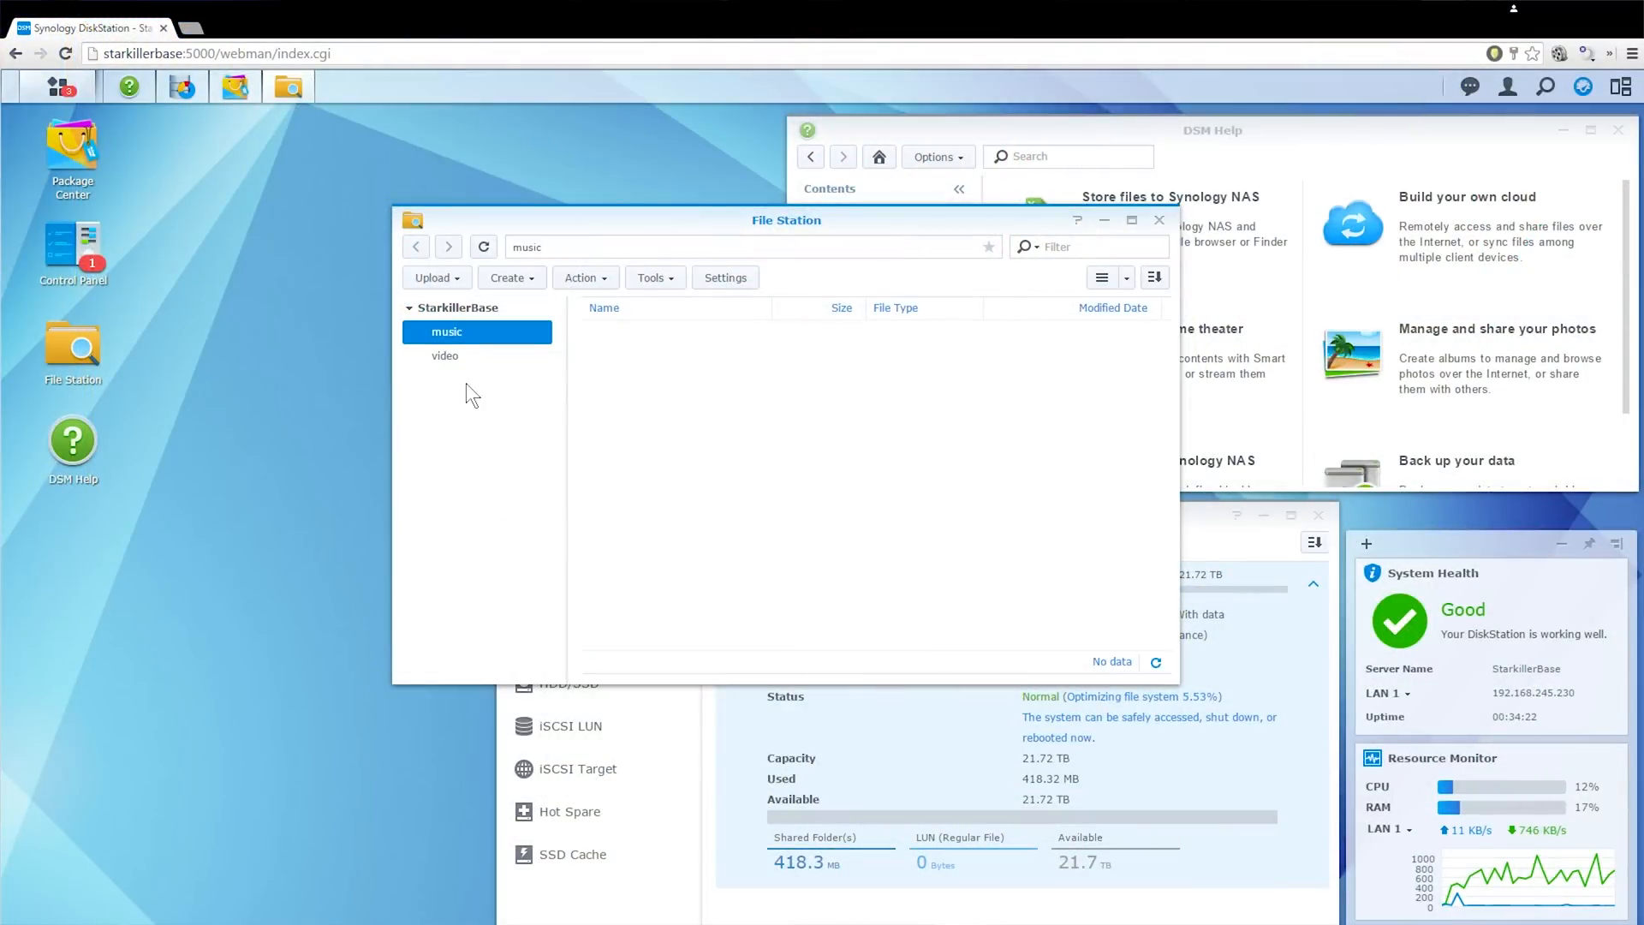
# Create a folder named 'Photos' inside the music shared folder via Create folder
pyautogui.click(444, 356)
pyautogui.write('P')
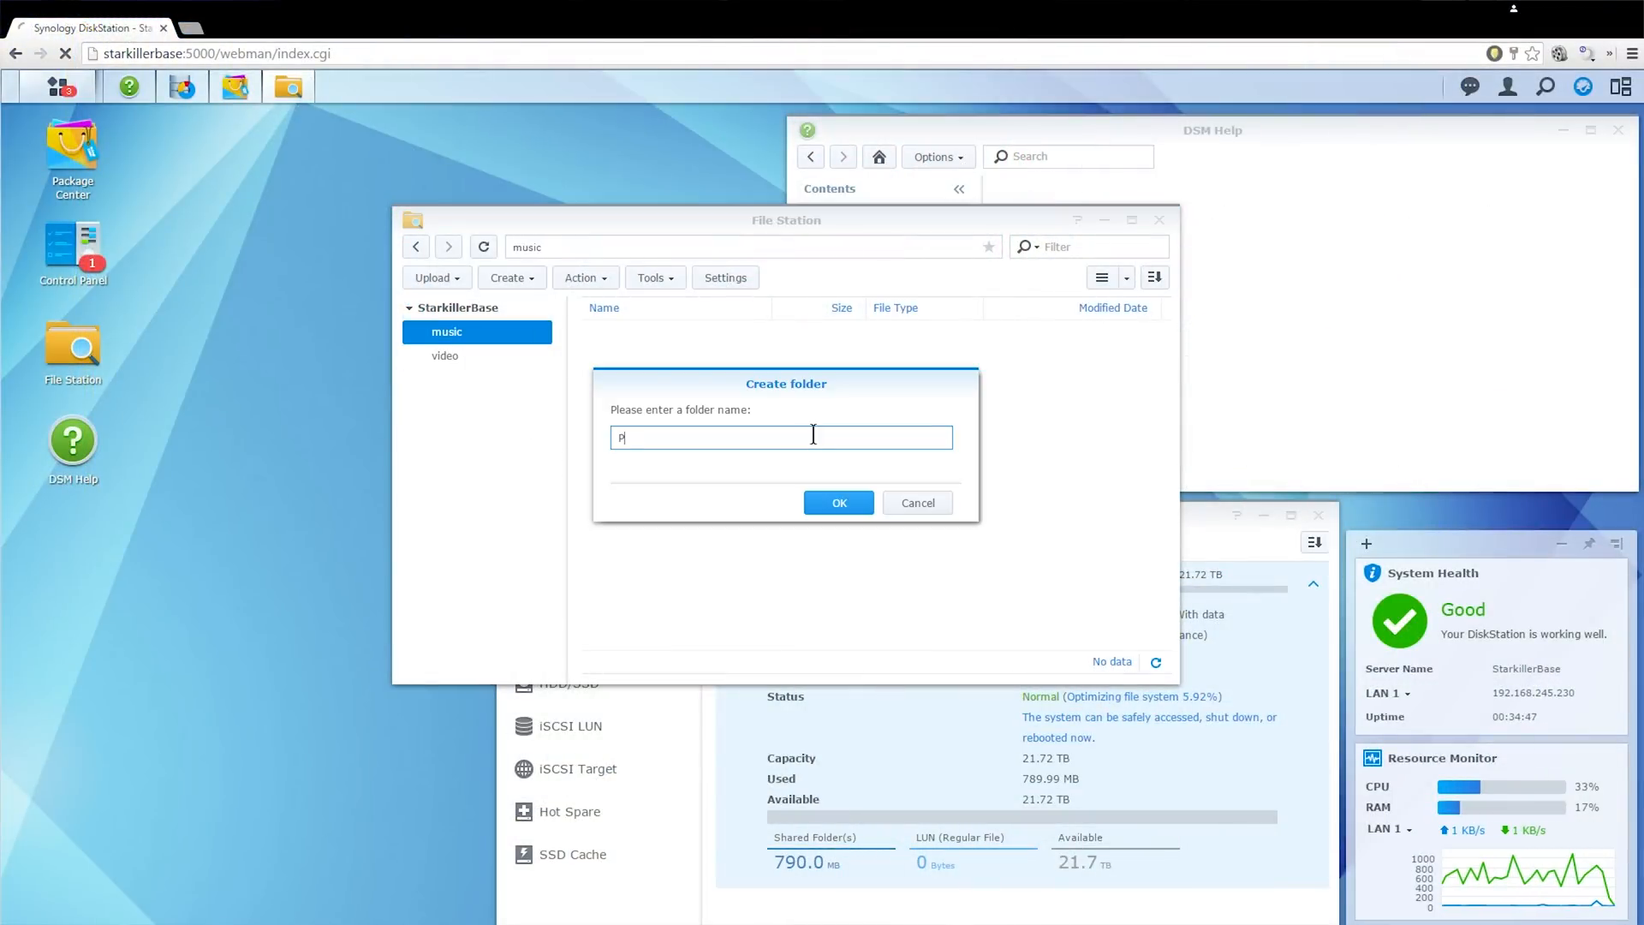
pyautogui.write('hotos')
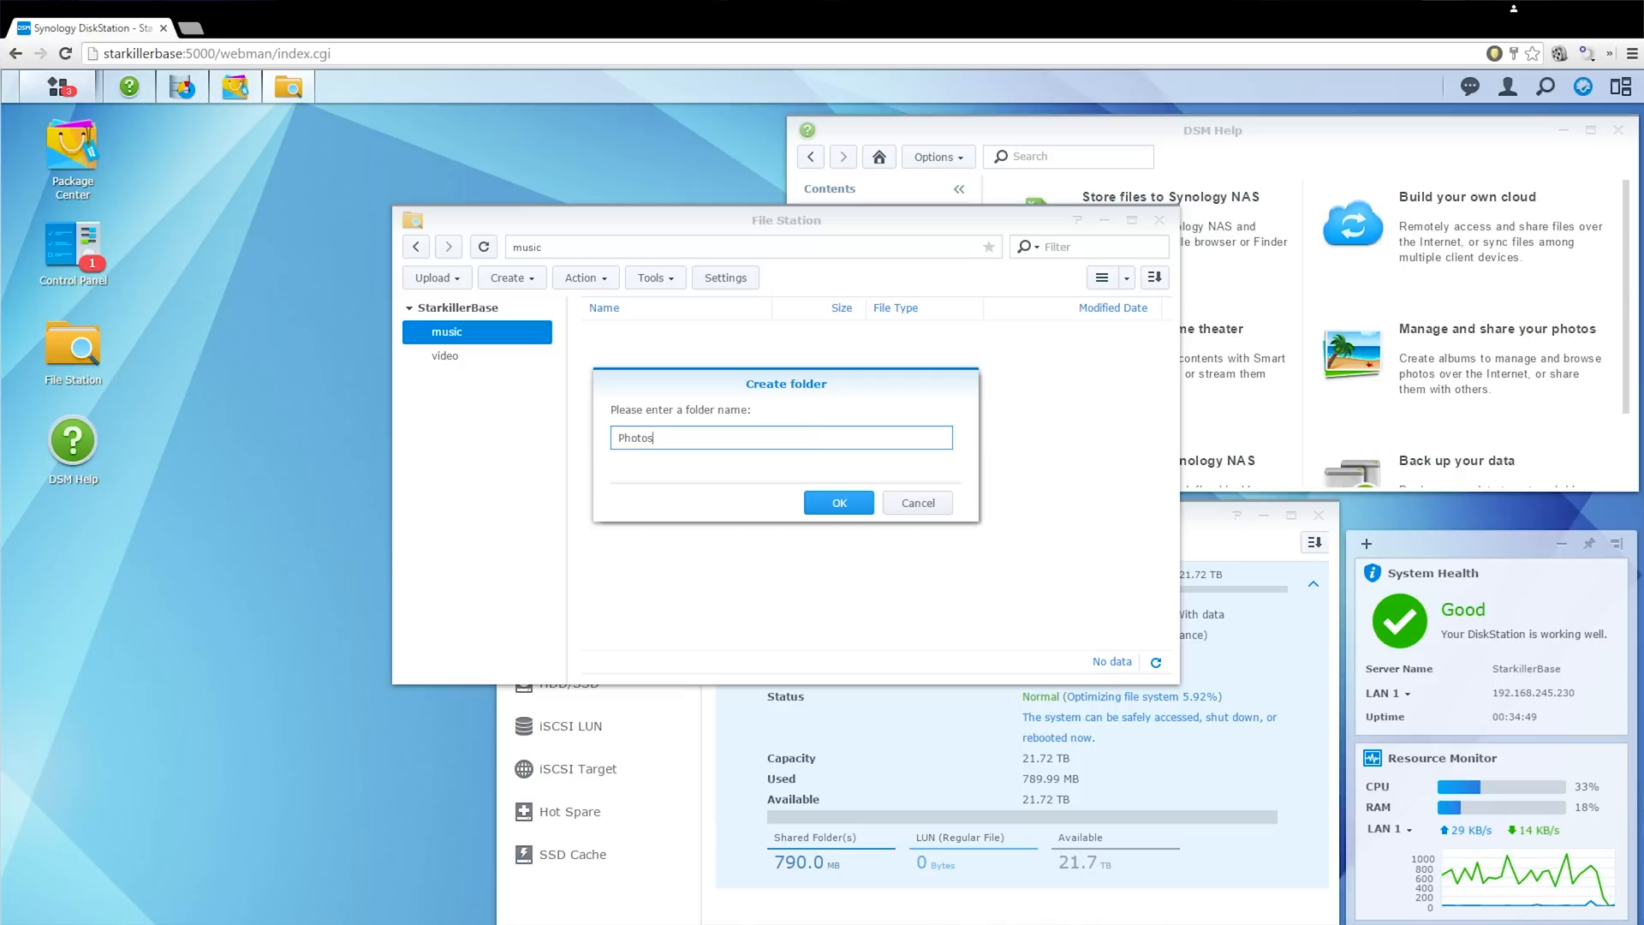
pyautogui.click(837, 502)
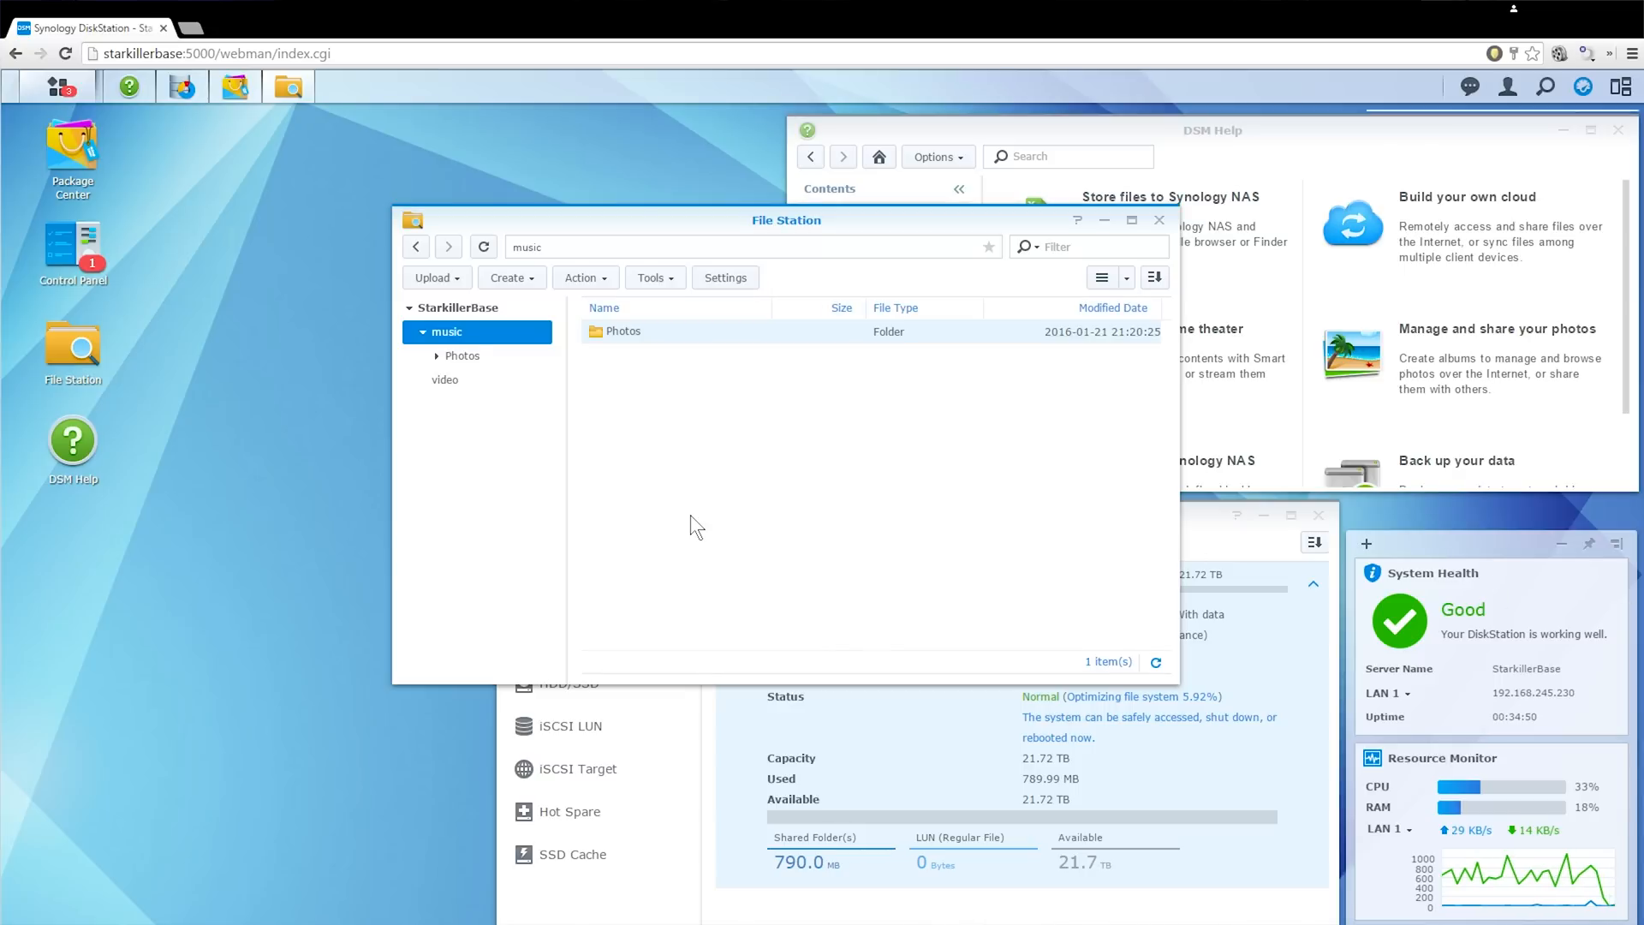